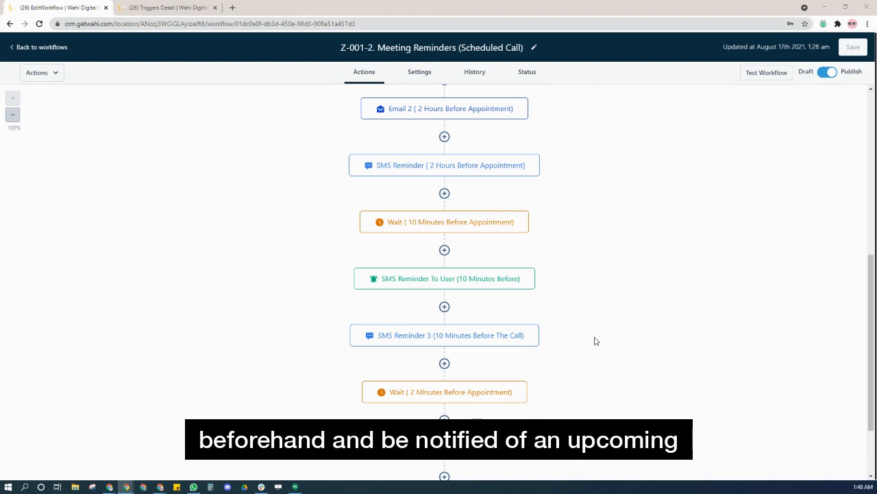
{"action": "scroll", "scroll_direction": "up", "scroll_amount": 3}
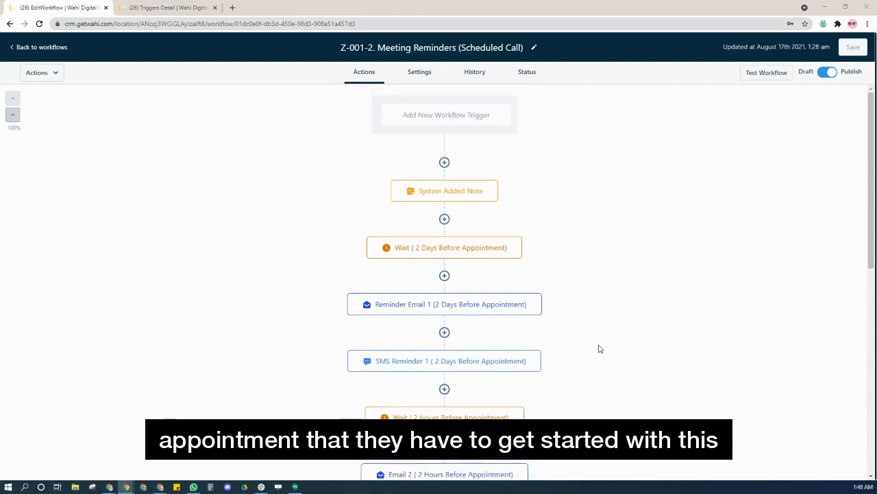
{"action": "mouse_move", "coordinate": [571, 310]}
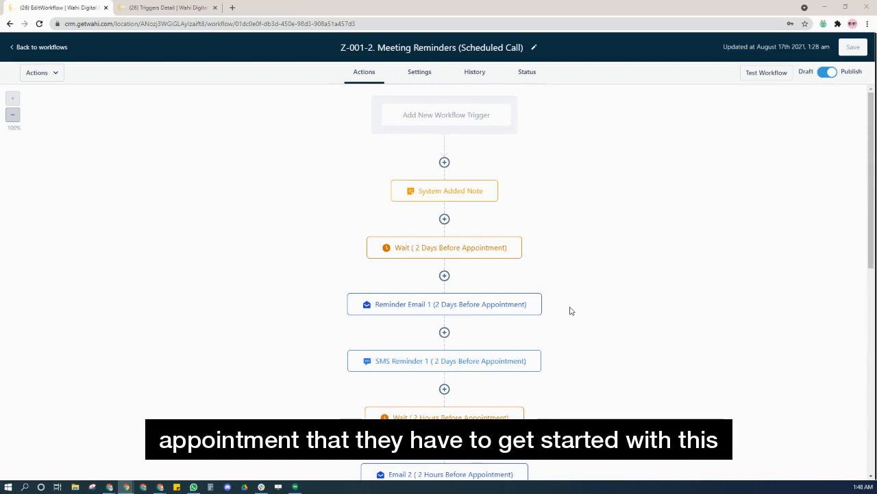
{"action": "scroll", "scroll_direction": "down", "scroll_amount": 3}
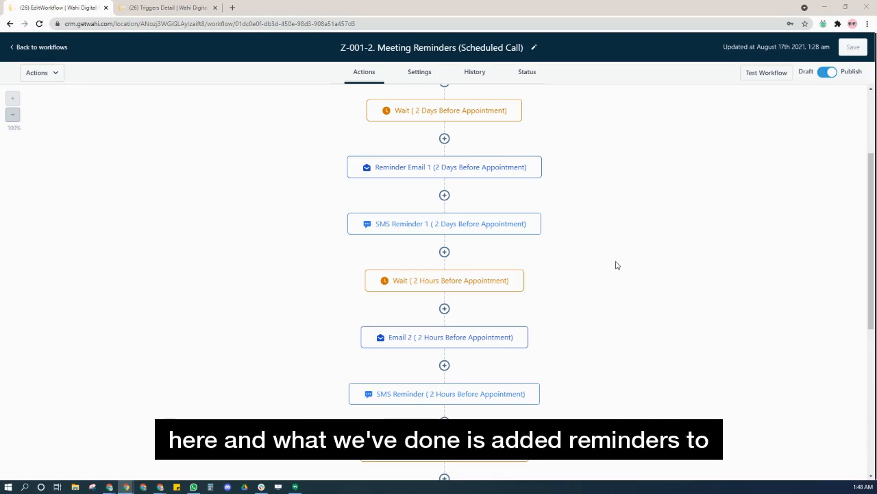
{"action": "scroll", "scroll_direction": "up", "scroll_amount": 3}
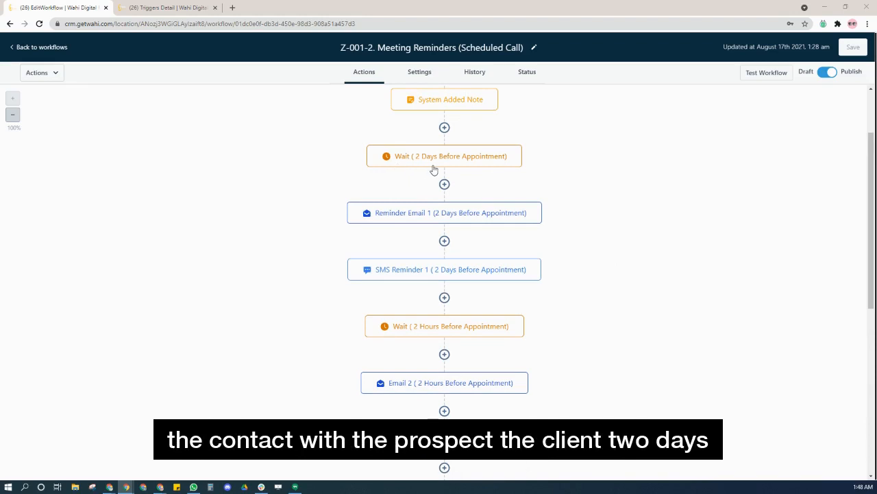
{"action": "mouse_move", "coordinate": [449, 179]}
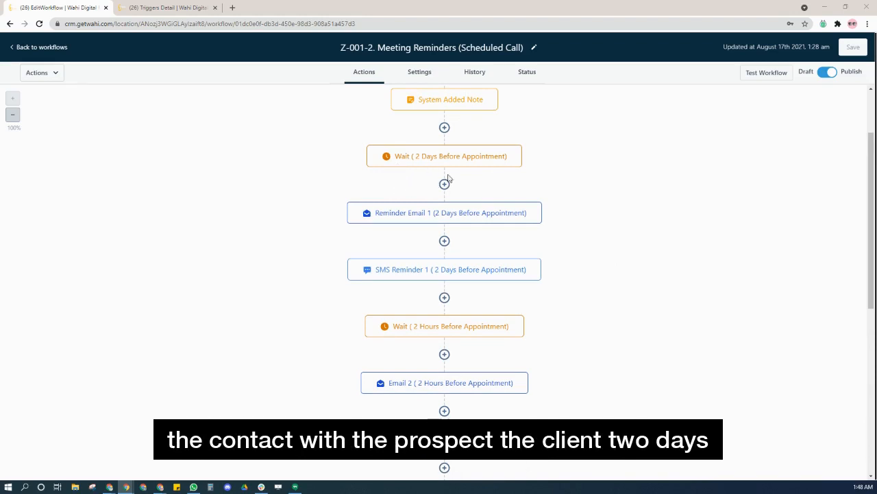
{"action": "scroll", "scroll_direction": "down", "scroll_amount": 3}
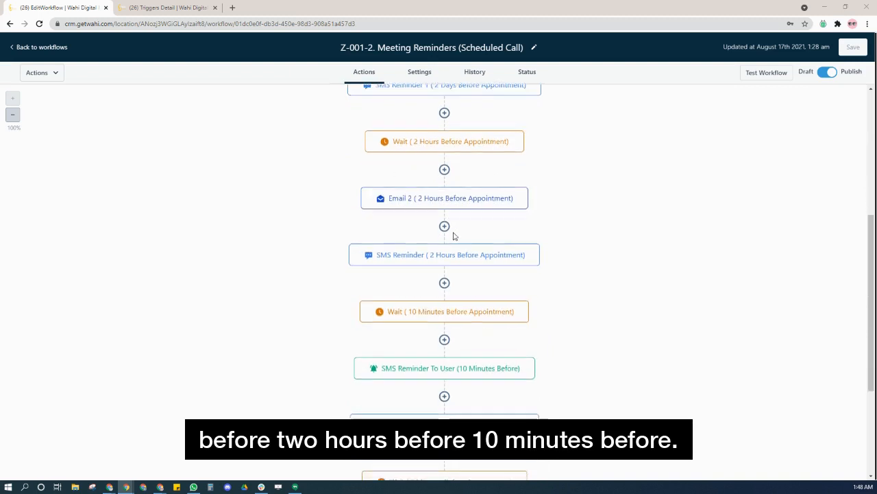
{"action": "scroll", "scroll_direction": "down", "scroll_amount": 3}
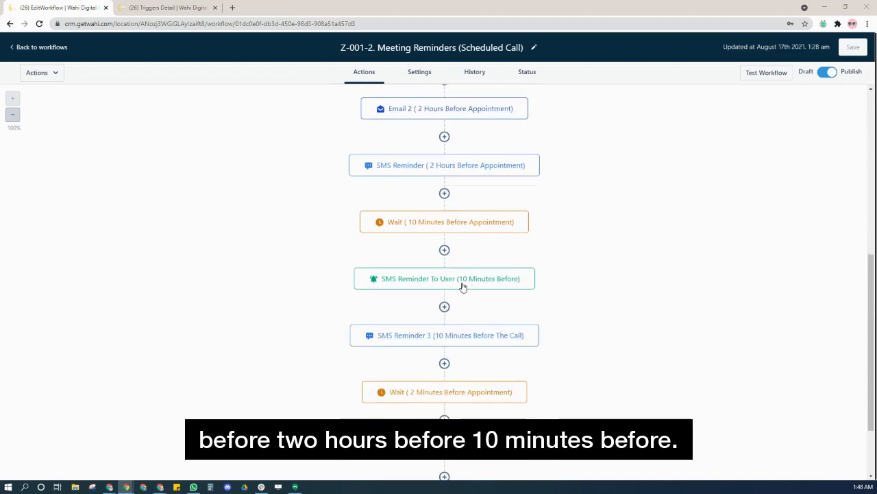
{"action": "left_click", "coordinate": [444, 279]}
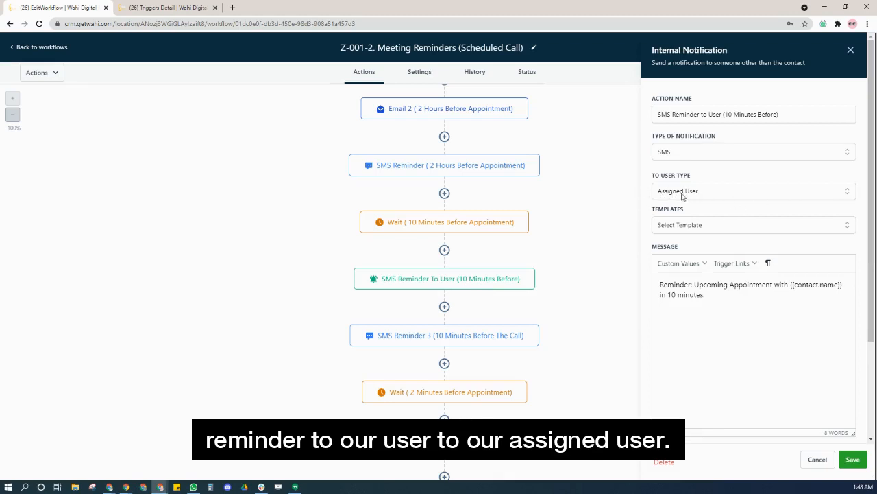
{"action": "mouse_move", "coordinate": [669, 282]}
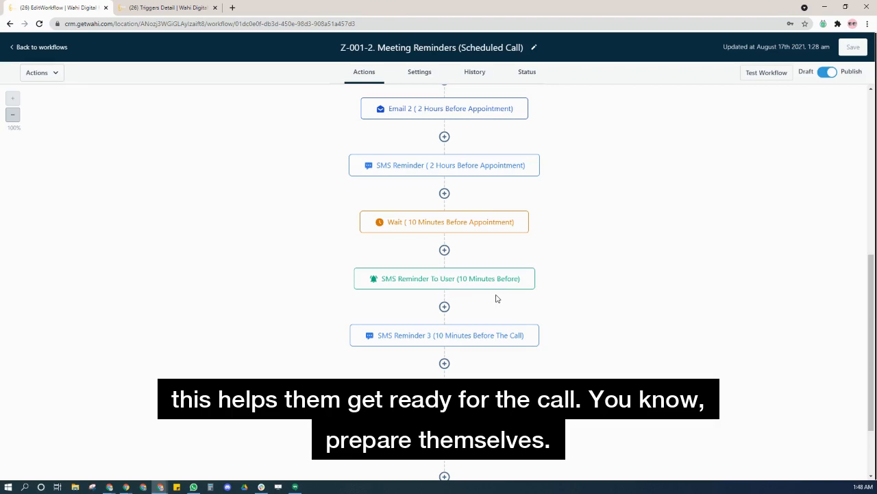
{"action": "left_click", "coordinate": [445, 279]}
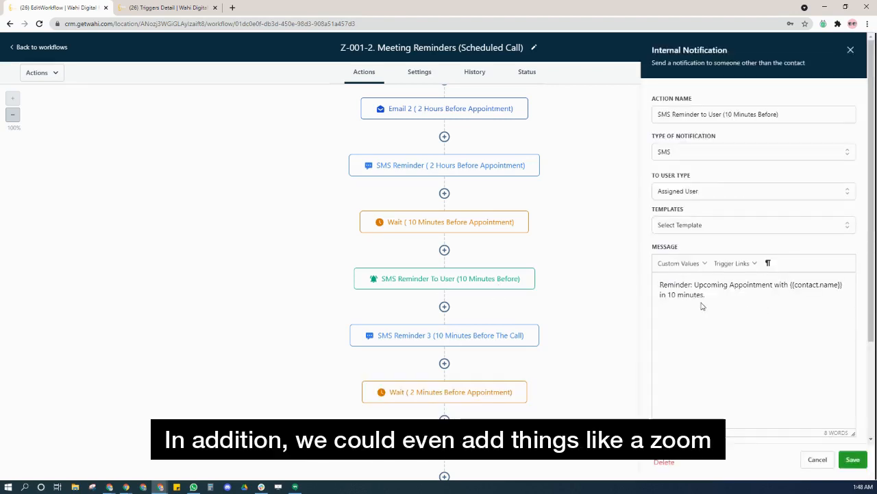
{"action": "mouse_move", "coordinate": [733, 306]}
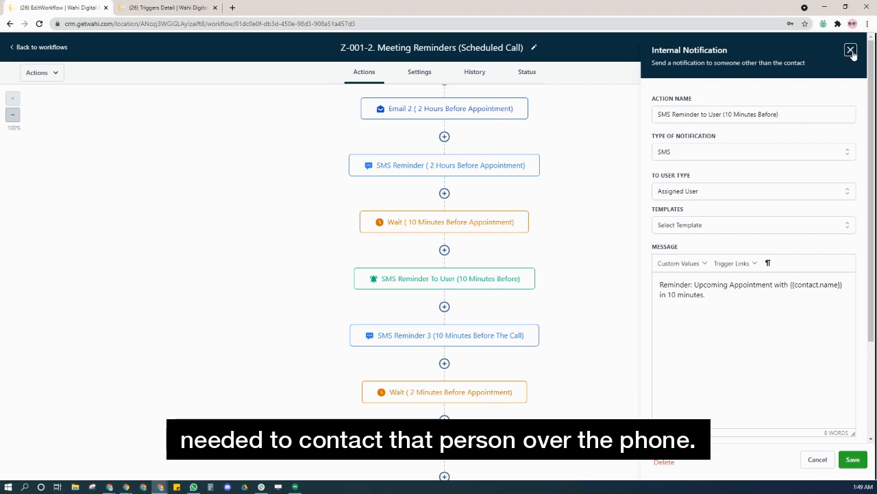
{"action": "left_click", "coordinate": [851, 51]}
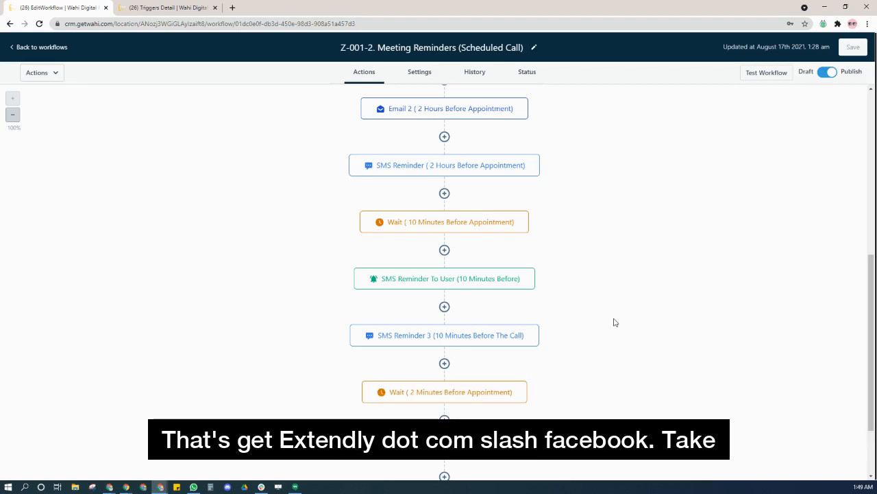
{"action": "mouse_move", "coordinate": [593, 320]}
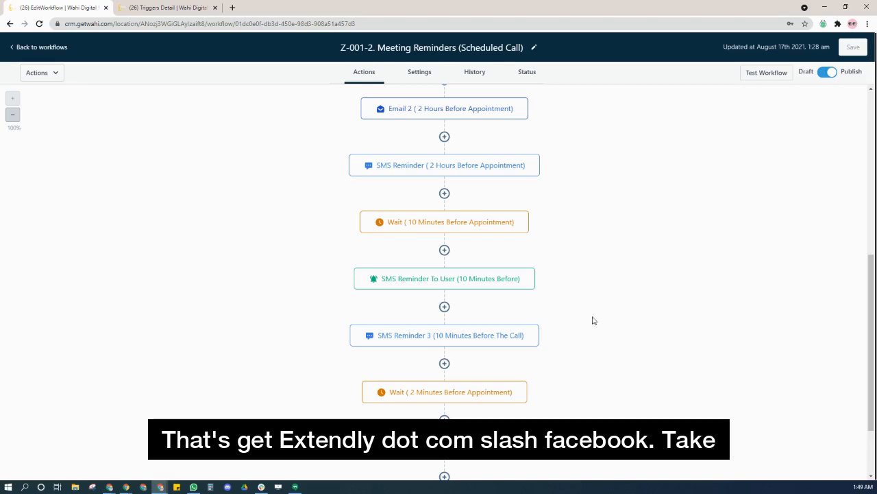